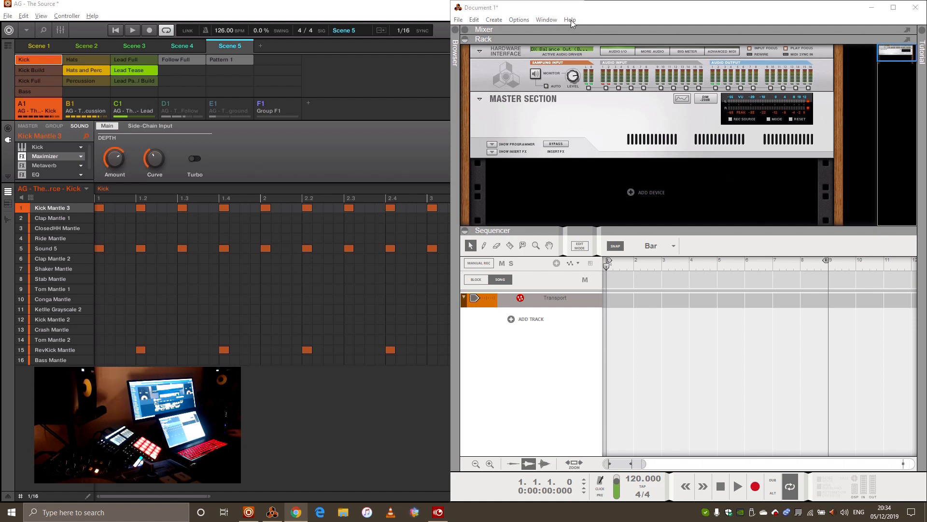
# Step: Check the program version in the About window, close it, and return to the Reason song
pyautogui.click(569, 19)
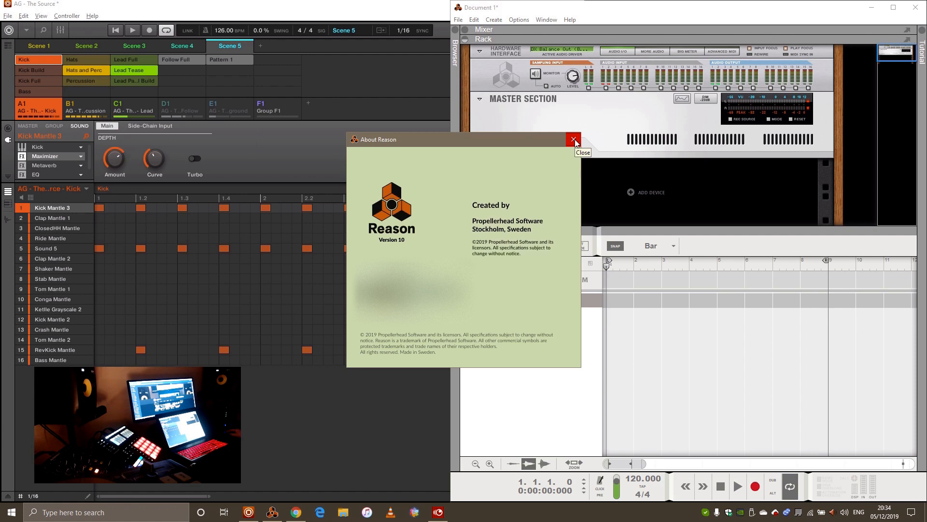
pyautogui.click(572, 140)
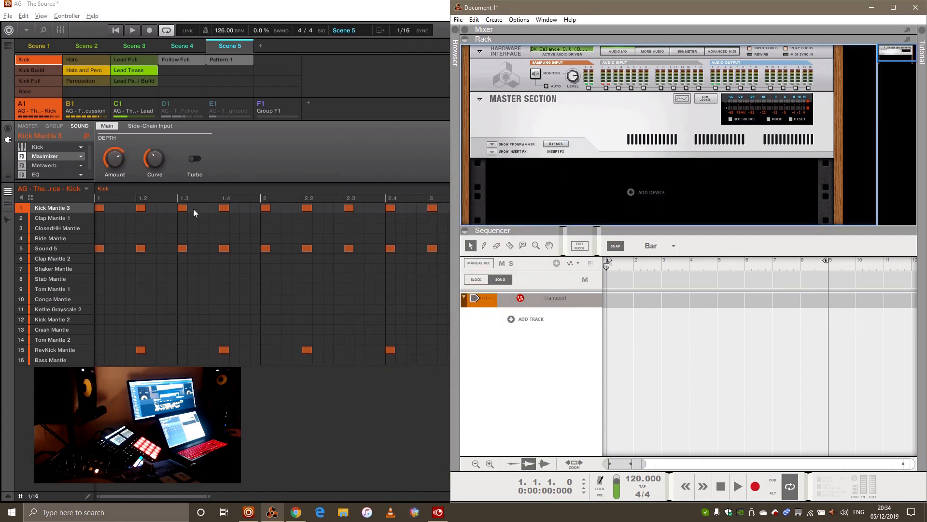
pyautogui.moveTo(247, 213)
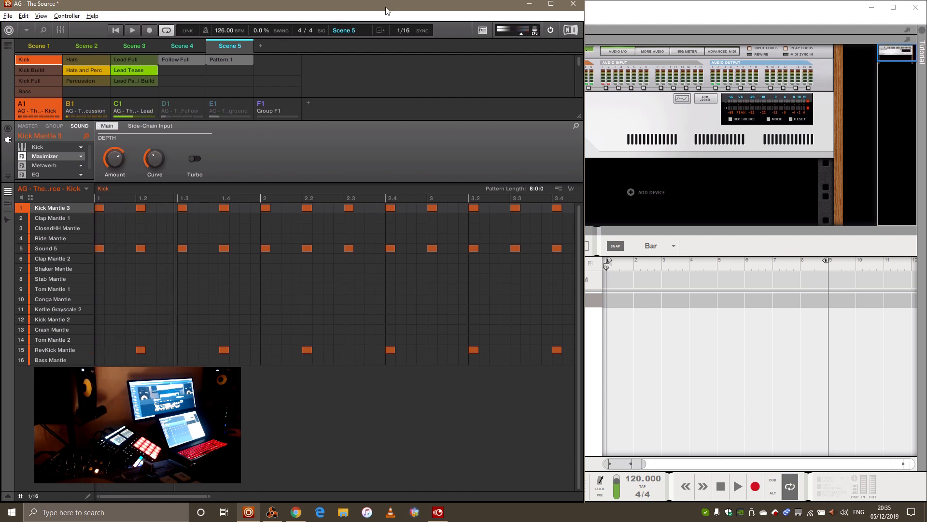
pyautogui.click(642, 8)
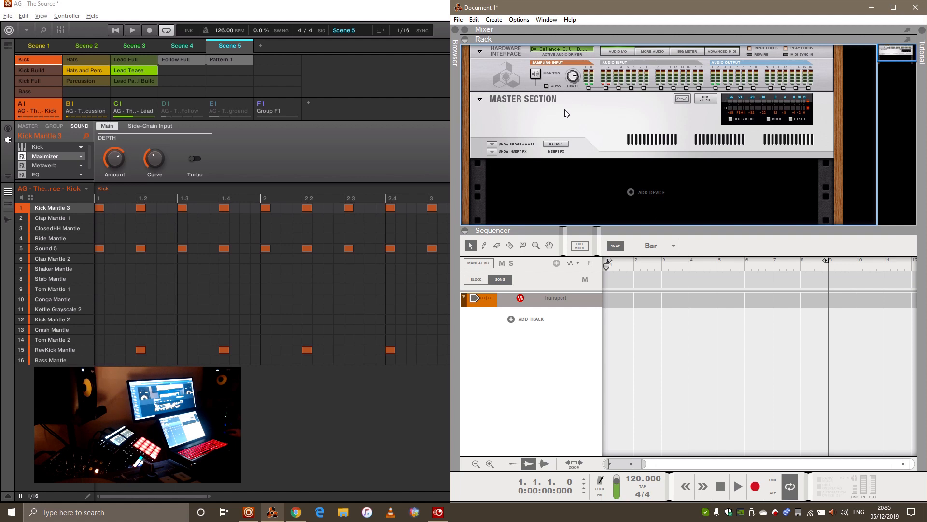
pyautogui.moveTo(388, 13)
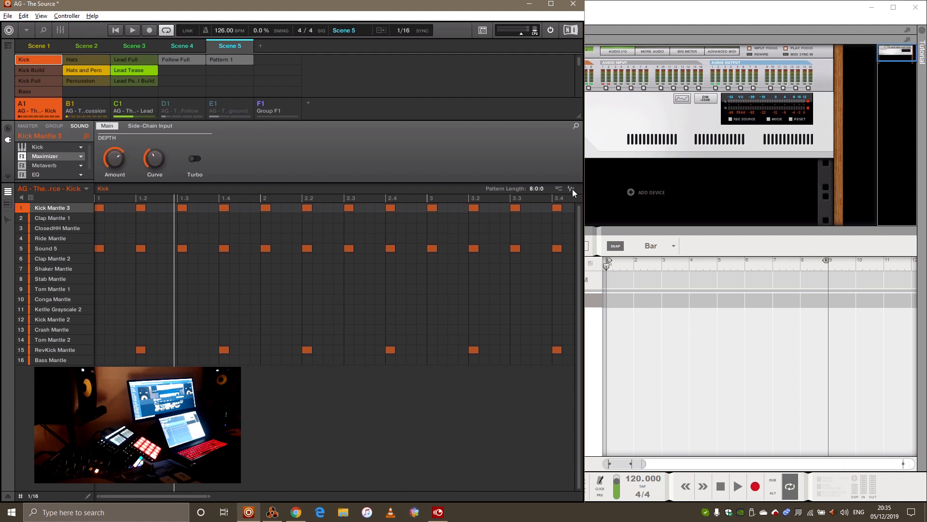
# Step: Drag the rendered Kick loop from Maschine into the Reason song as an audio track
pyautogui.click(570, 189)
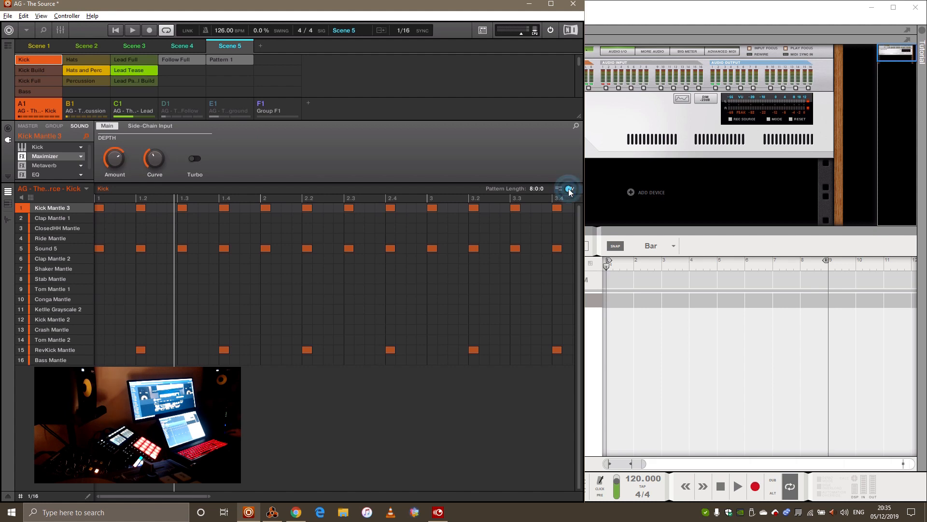
pyautogui.click(569, 189)
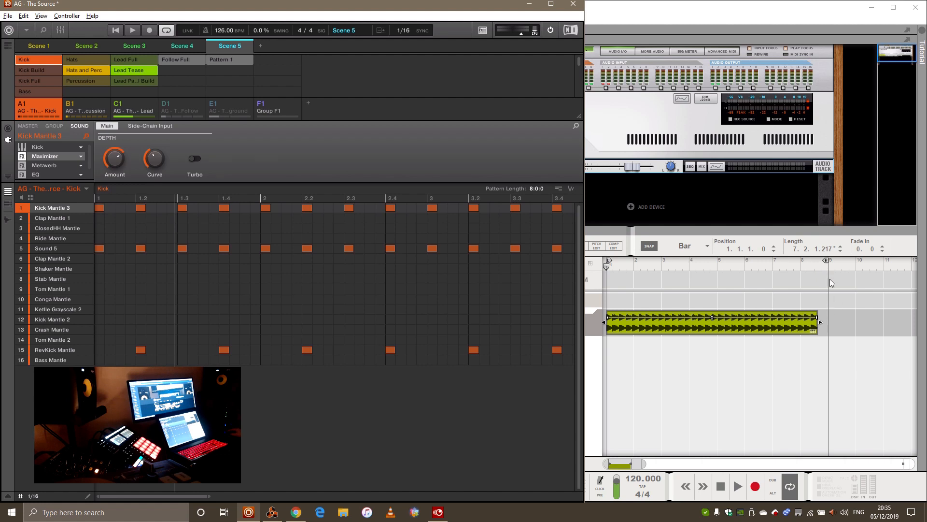
pyautogui.moveTo(701, 362)
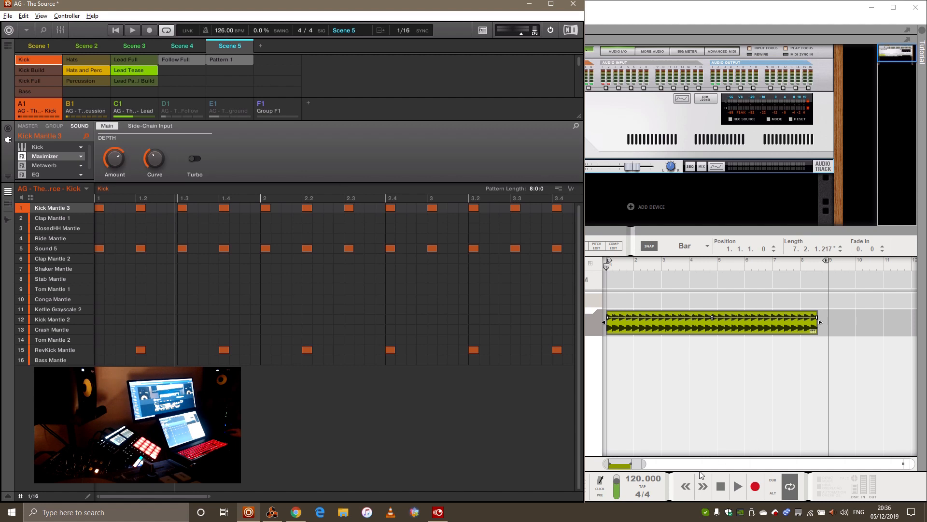
pyautogui.moveTo(642, 484)
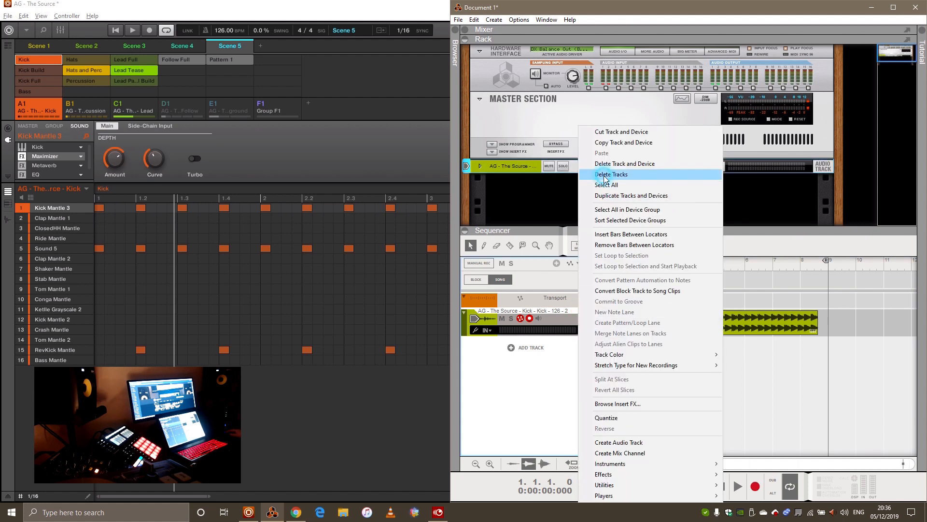
# Step: Delete the mistimed Kick track and its device, and set the tempo to 126 BPM
pyautogui.click(611, 173)
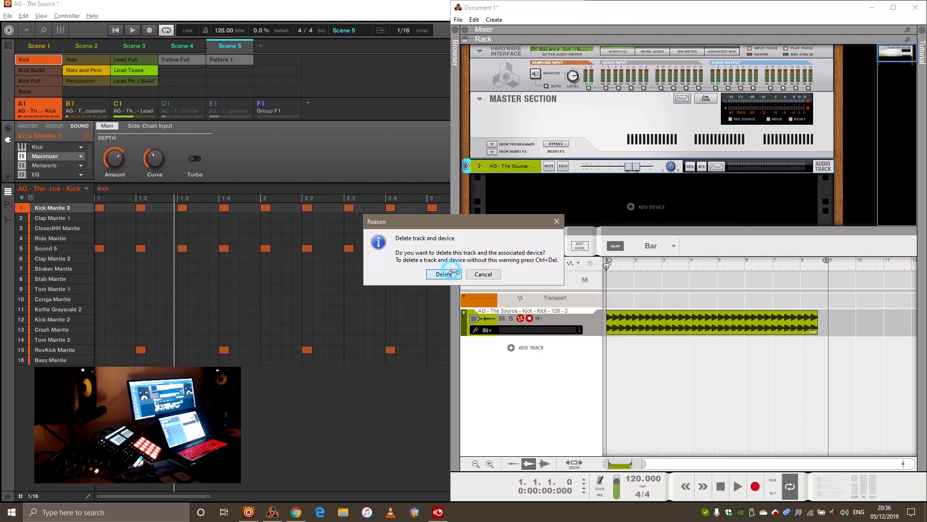
pyautogui.click(443, 274)
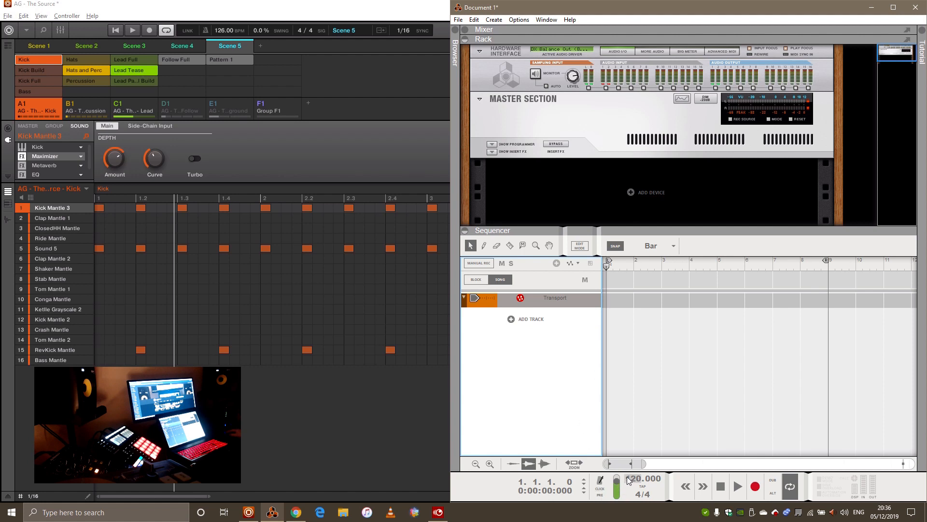
pyautogui.click(638, 478)
pyautogui.write('126.000')
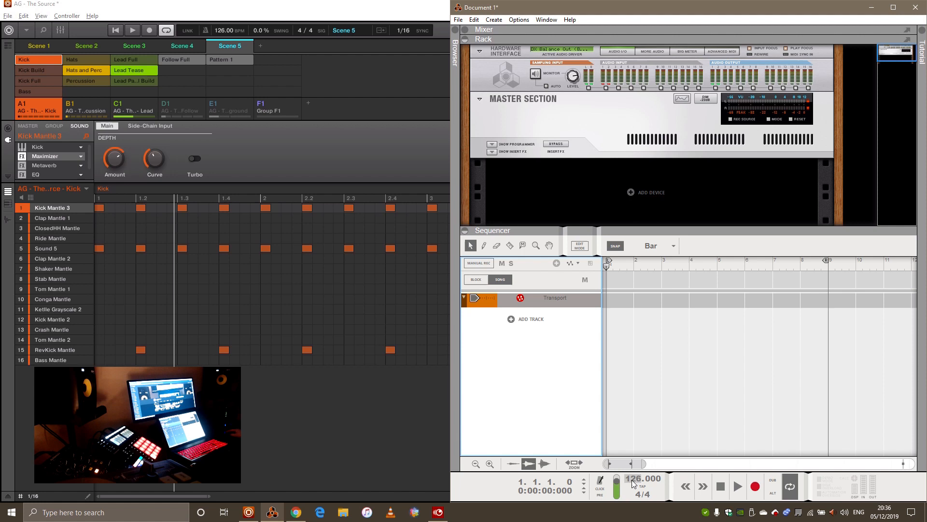
pyautogui.moveTo(390, 127)
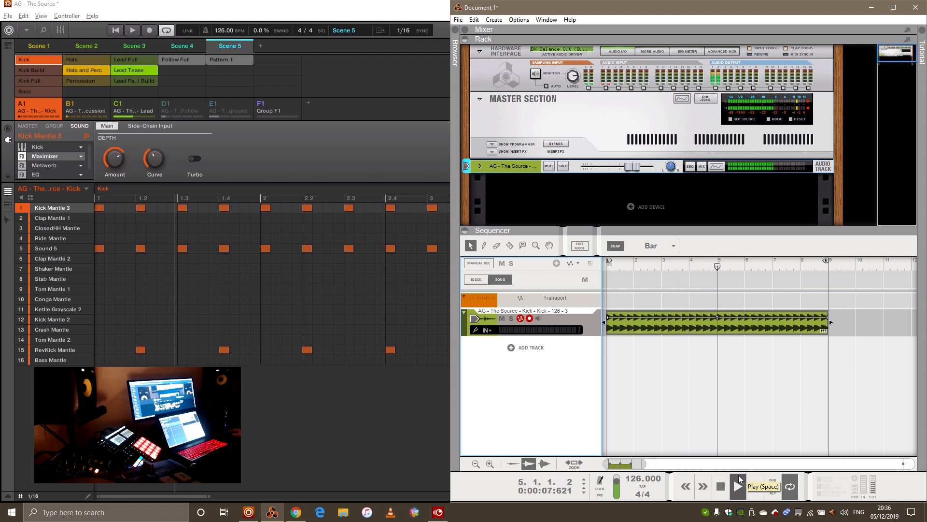
# Step: Play the song to hear the new Kick loop, then bring up Kick Full
pyautogui.click(737, 485)
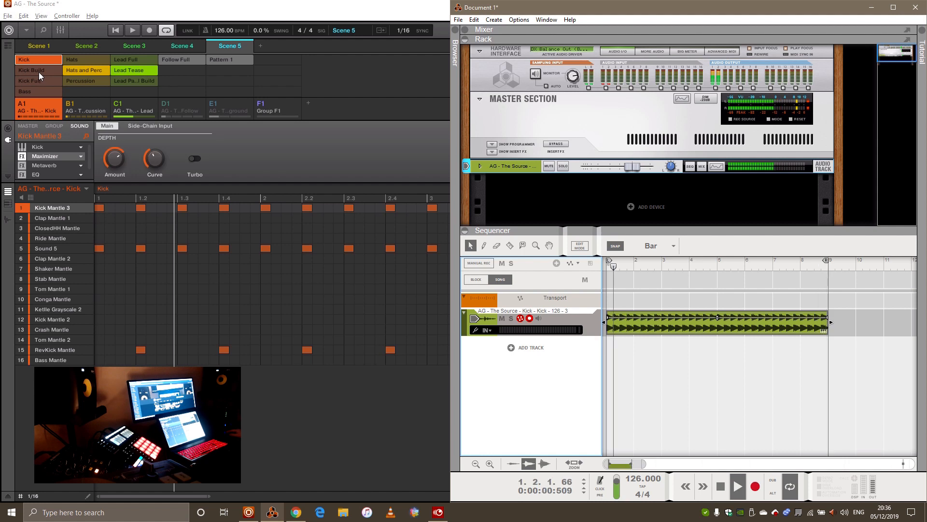
pyautogui.click(738, 485)
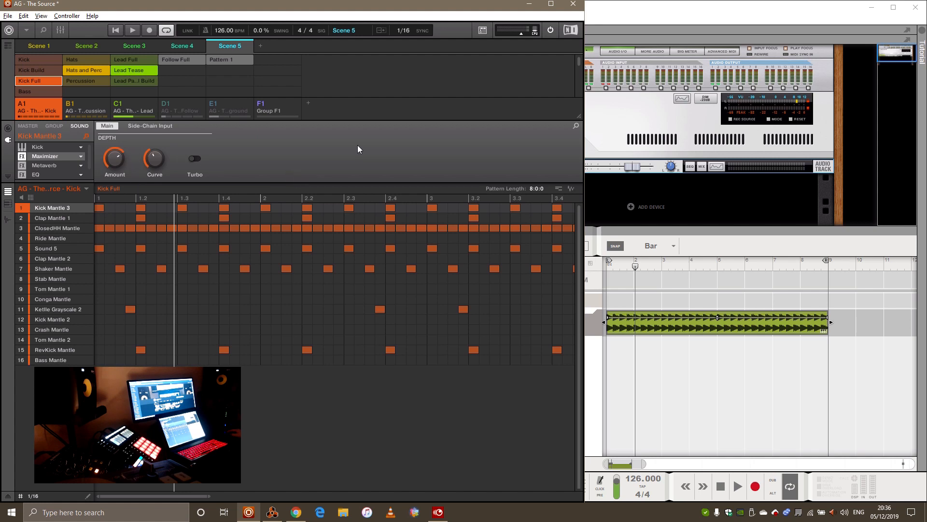
# Step: Drag the Kick Full pattern's audio into Reason as a second audio track
pyautogui.click(569, 188)
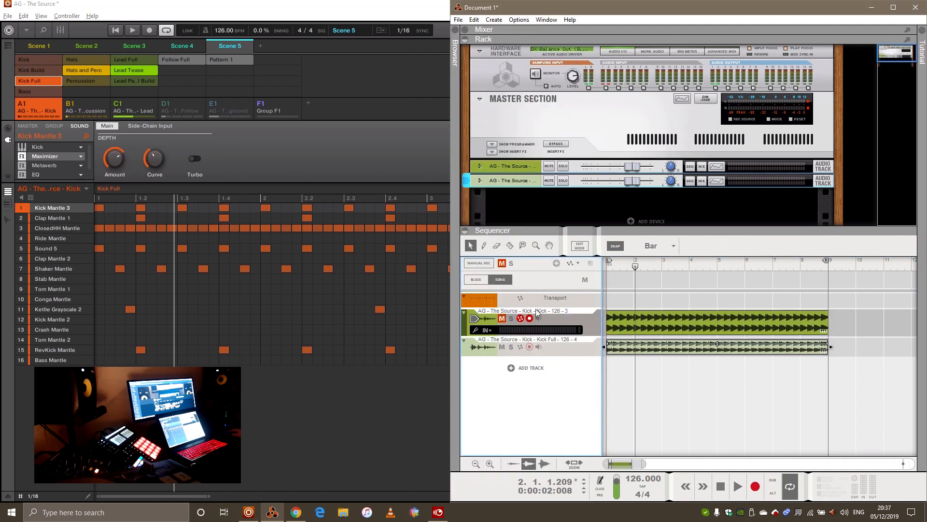
pyautogui.click(737, 485)
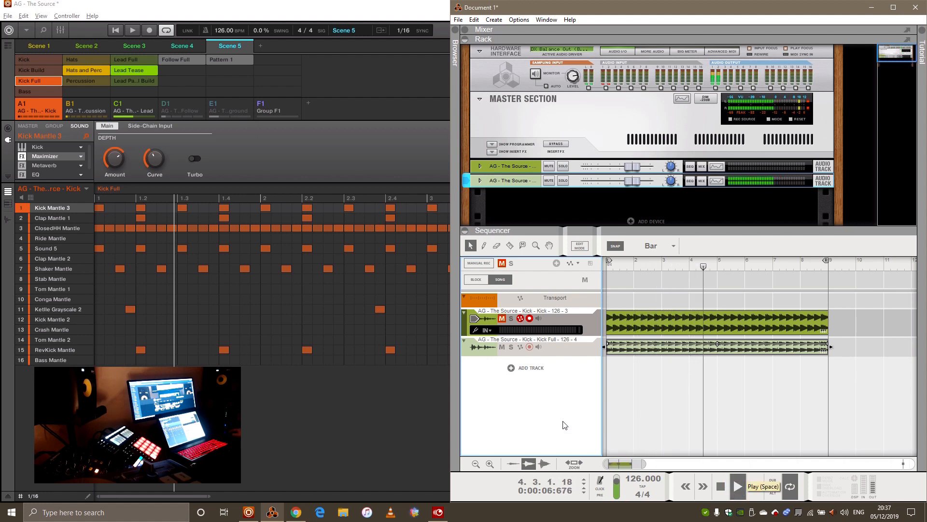
pyautogui.click(737, 486)
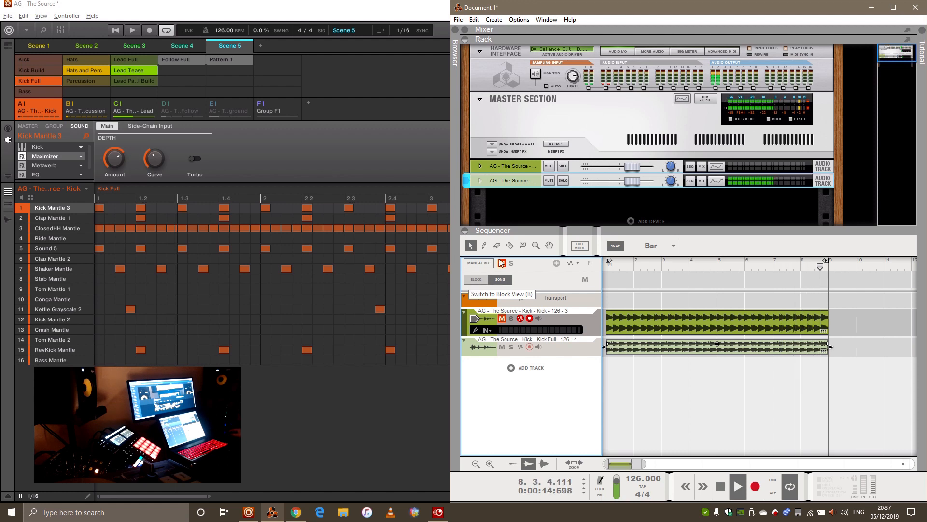
pyautogui.click(719, 485)
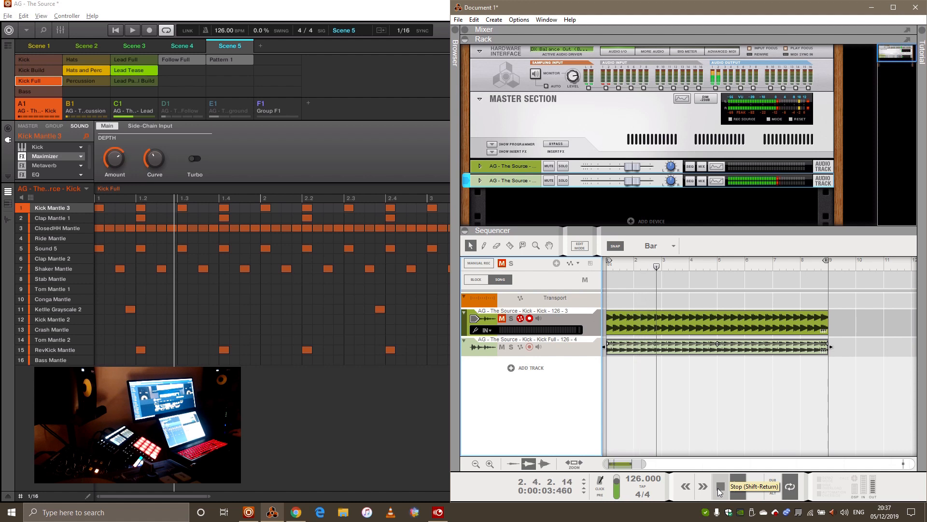
pyautogui.click(720, 487)
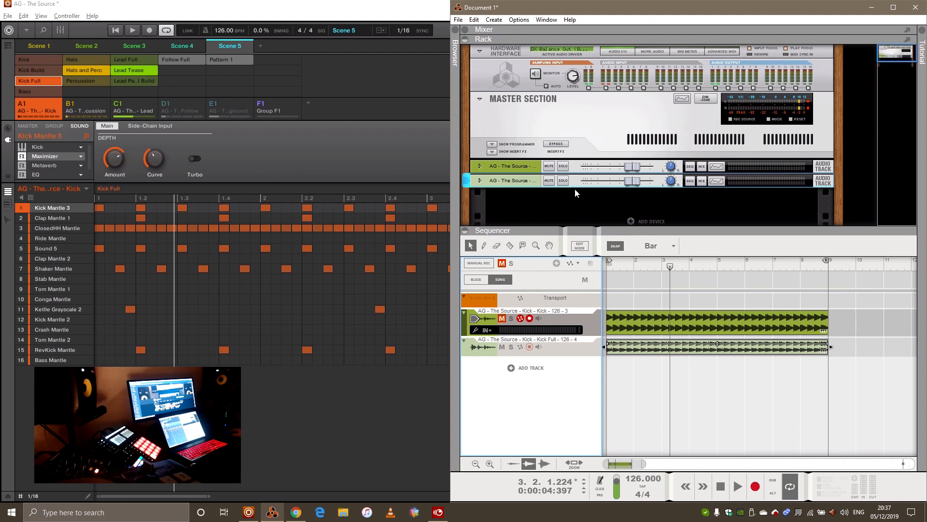
pyautogui.moveTo(563, 199)
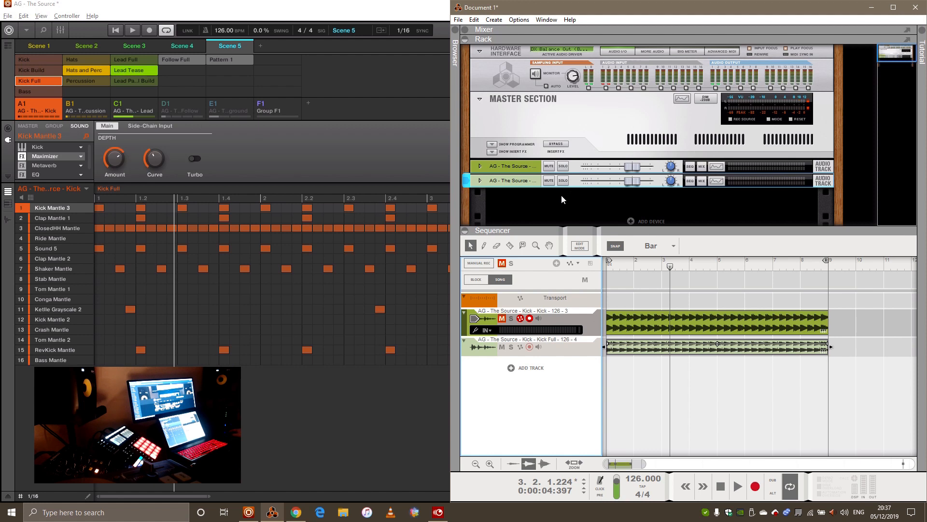
pyautogui.moveTo(629, 271)
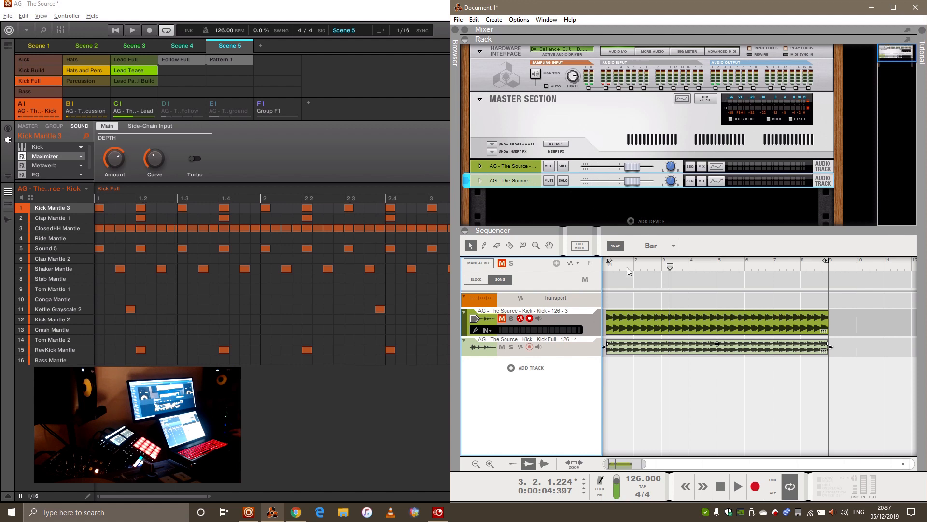